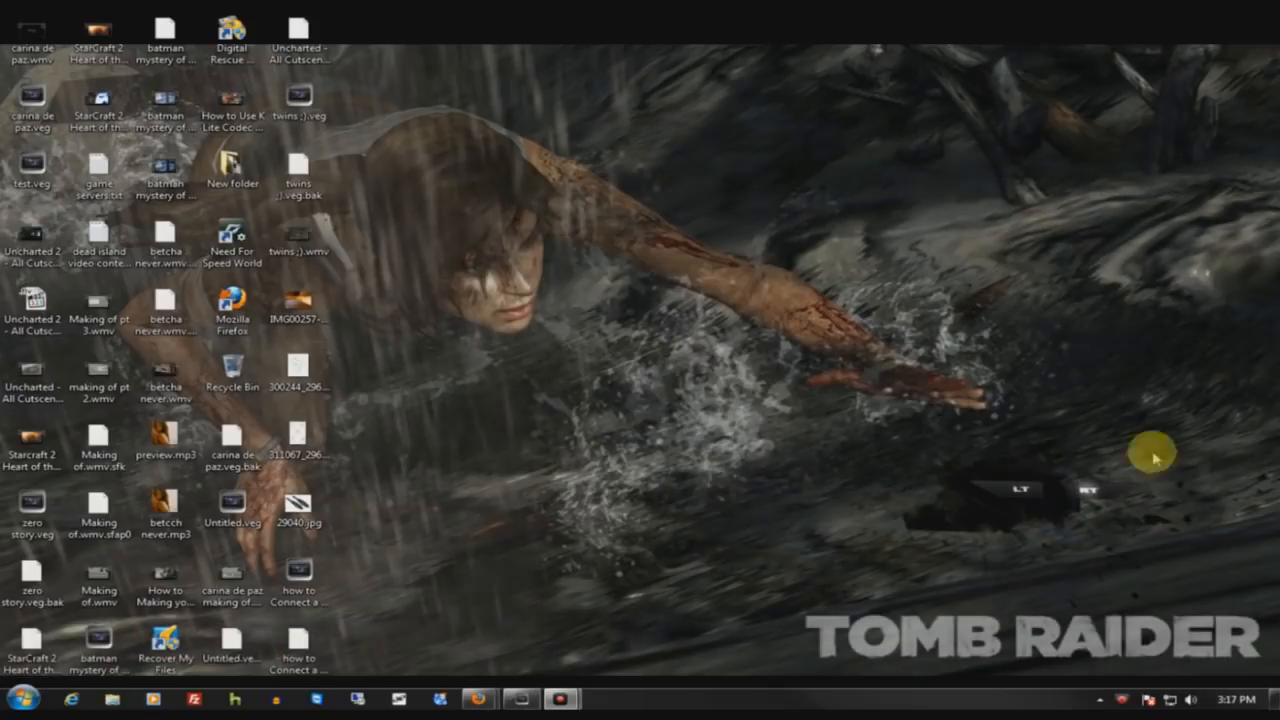
mouse_move(368, 350)
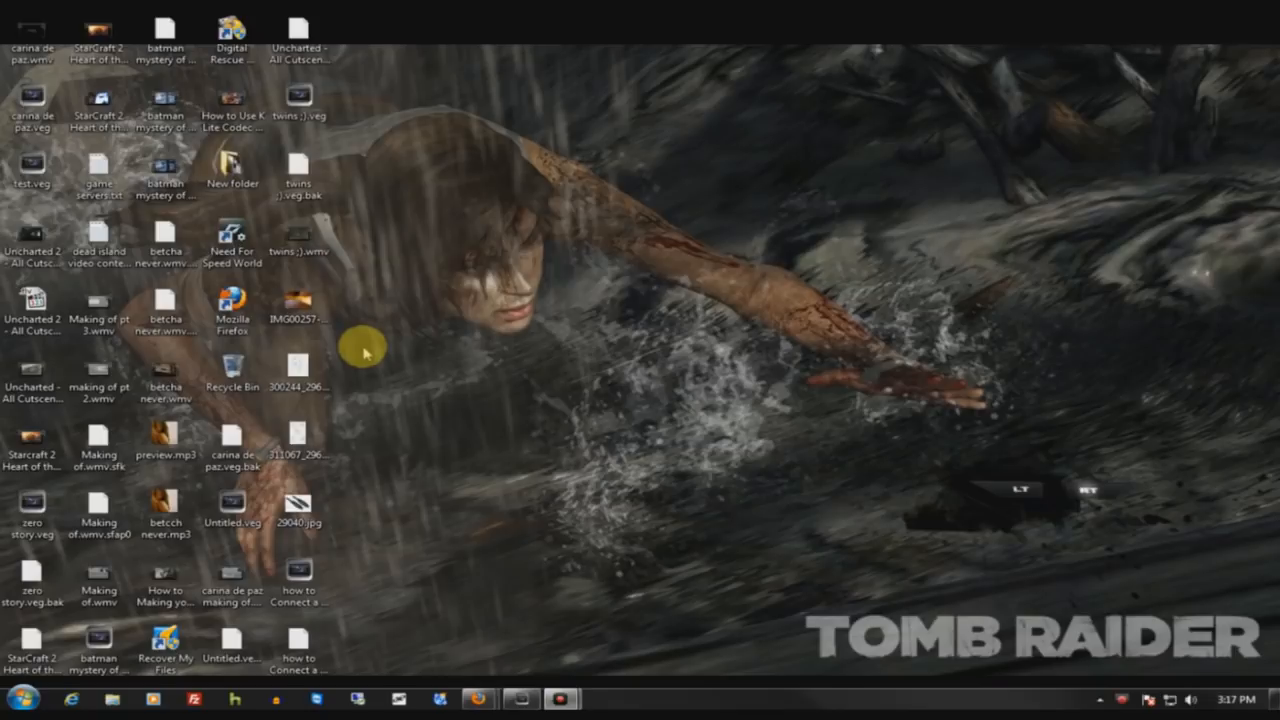
mouse_move(700, 616)
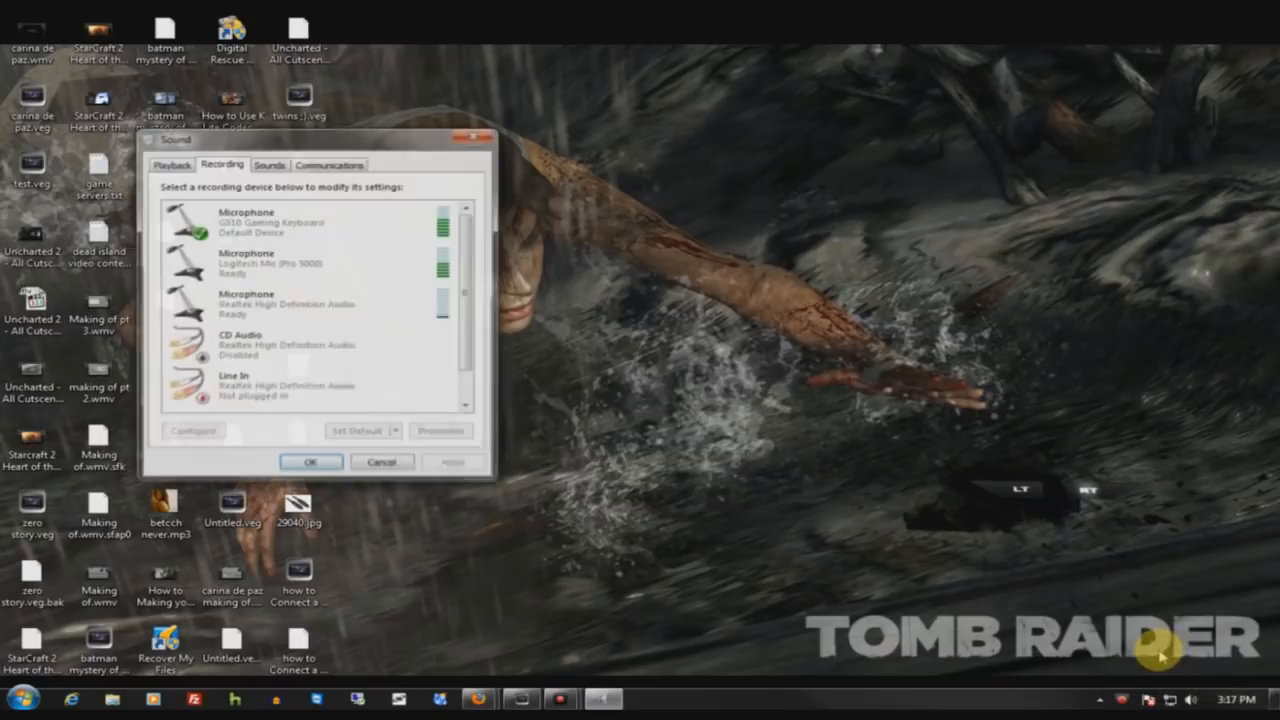
Switch the Sound dialog to the Playback devices list and select a device.
left_click(290, 304)
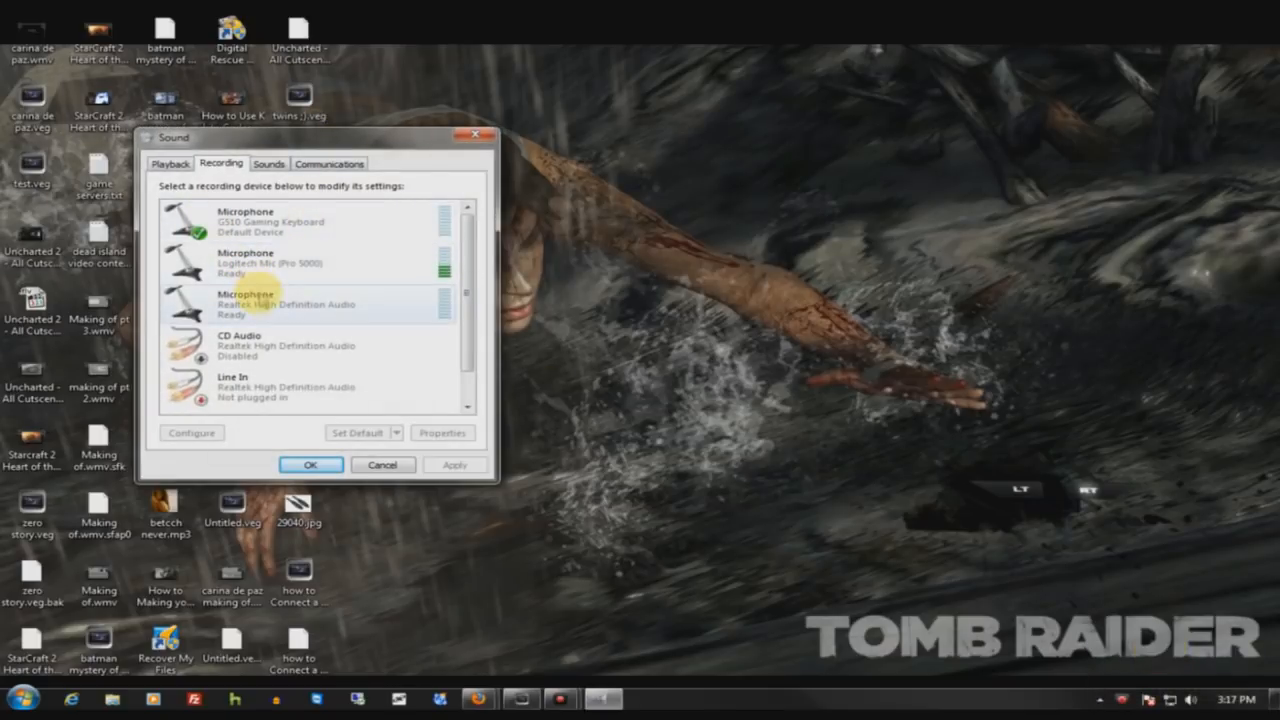
left_click(170, 164)
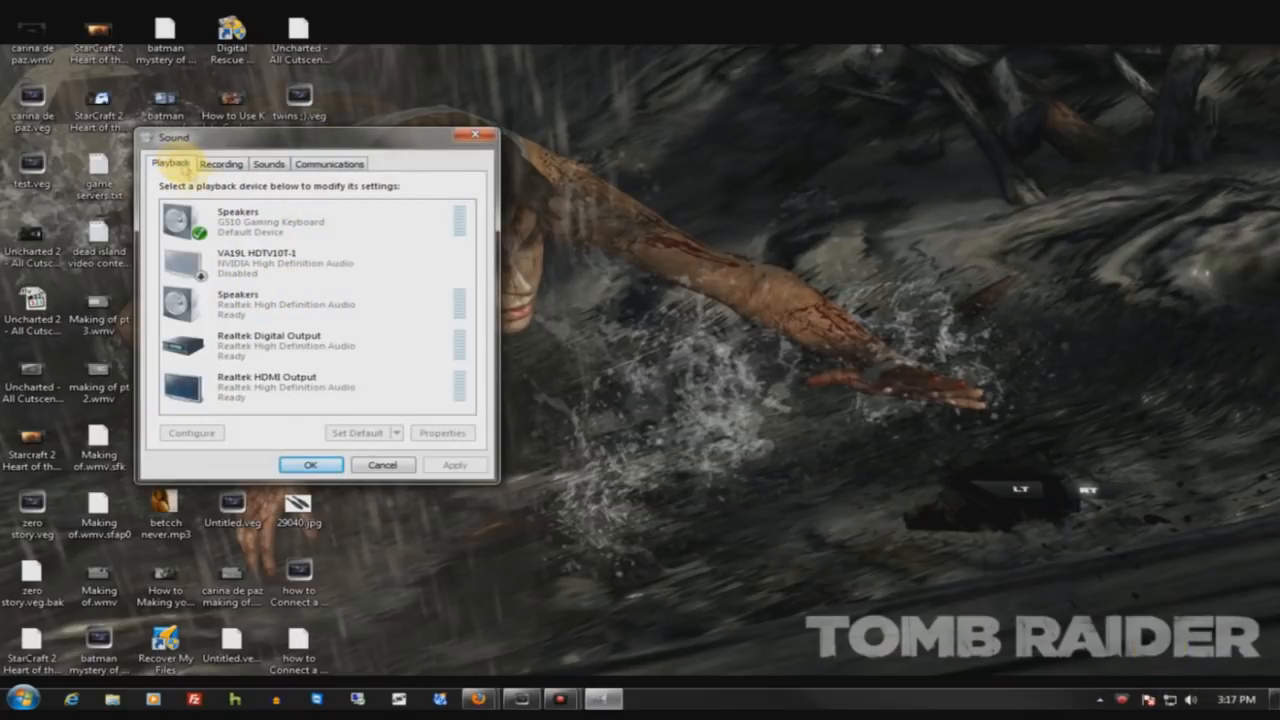
left_click(270, 344)
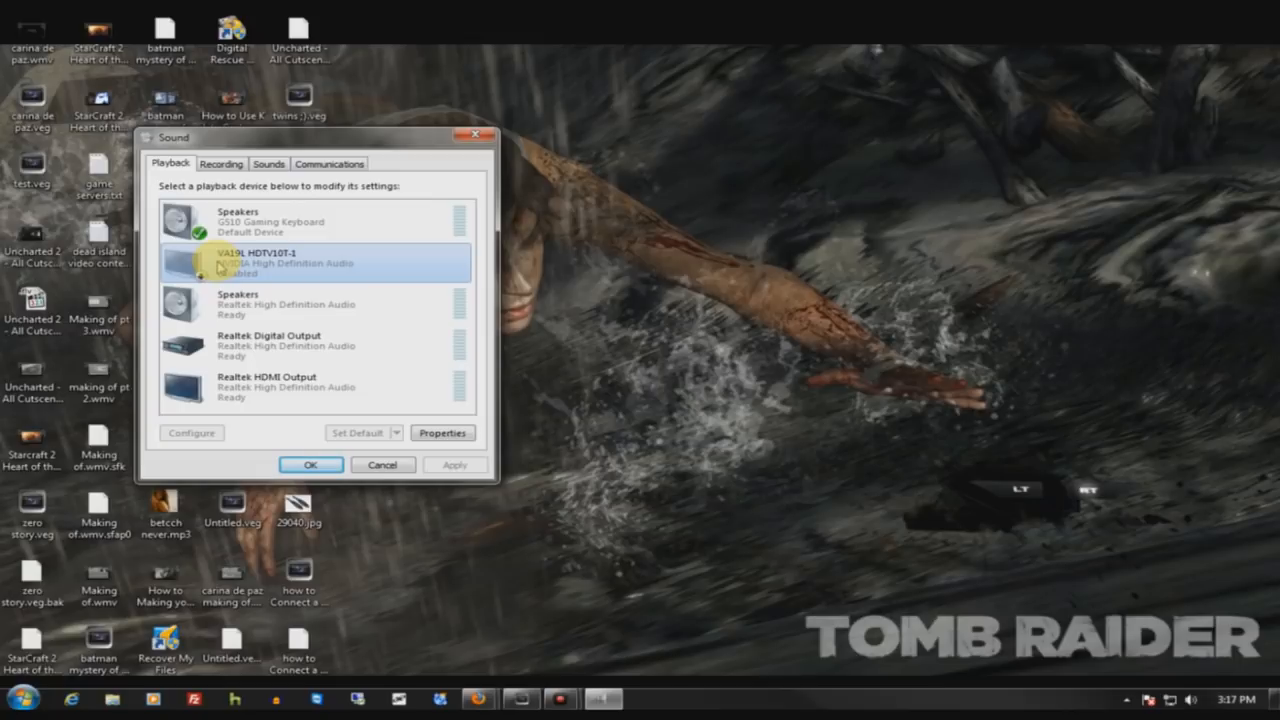
Bring up the Realtek Digital Output properties and dismiss the Change Icon chooser unchanged.
left_click(442, 432)
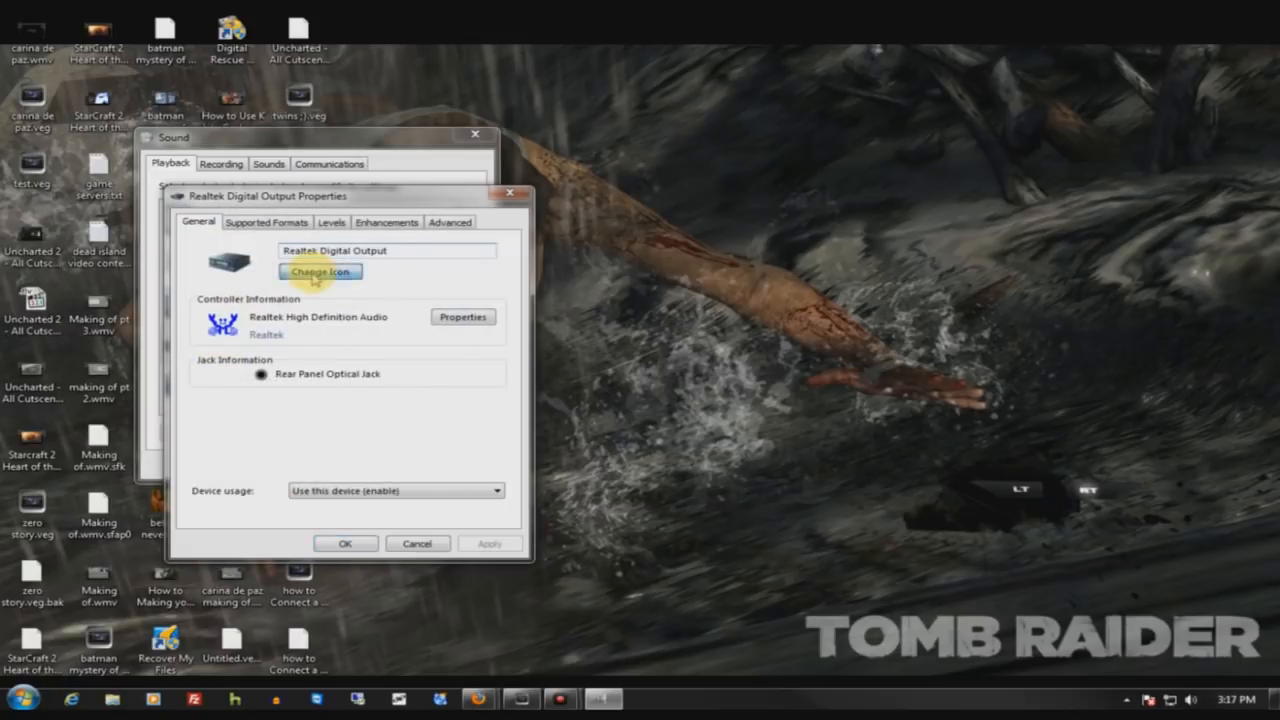
left_click(320, 272)
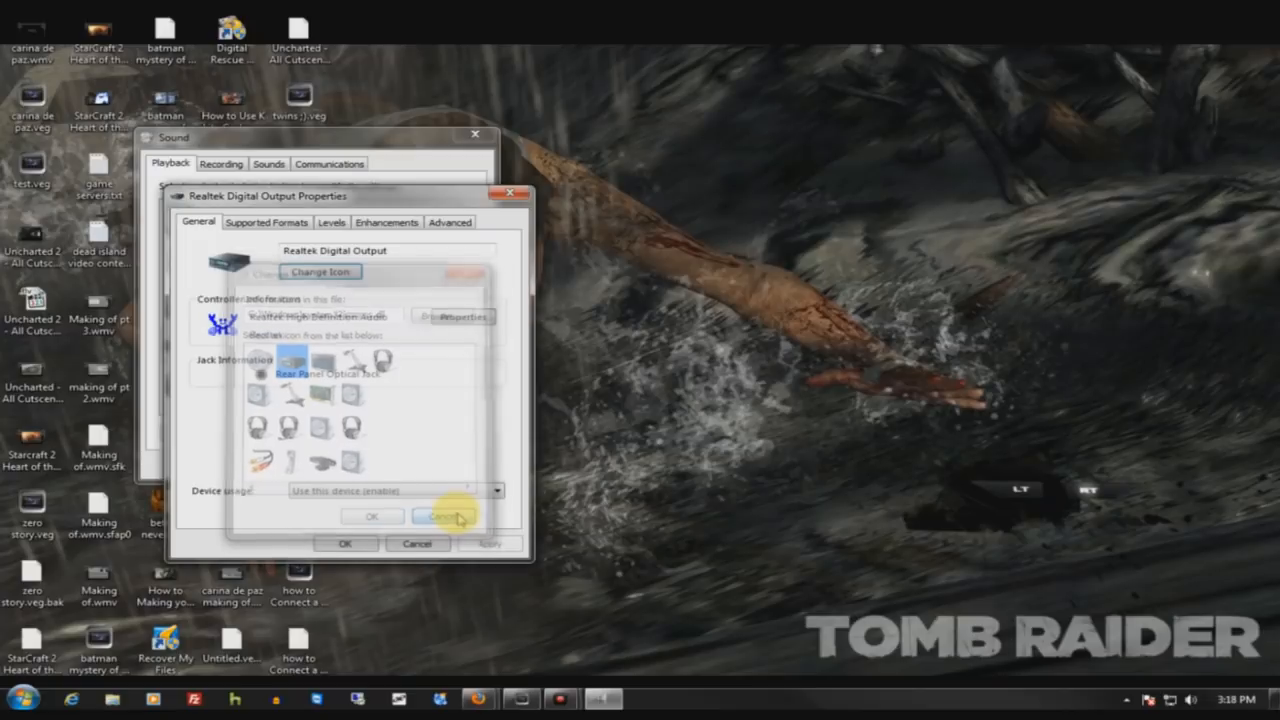
left_click(266, 222)
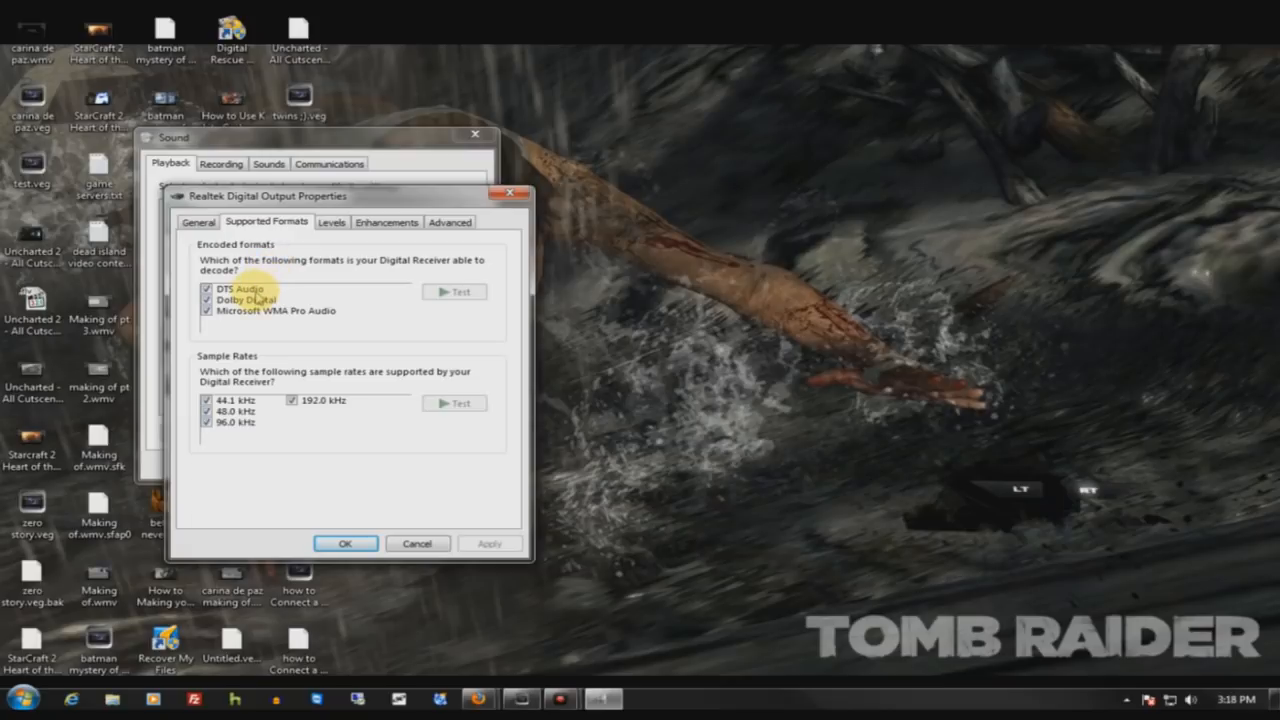
Review DTS Audio in Supported Formats, then the Levels and Enhancements settings.
left_click(240, 288)
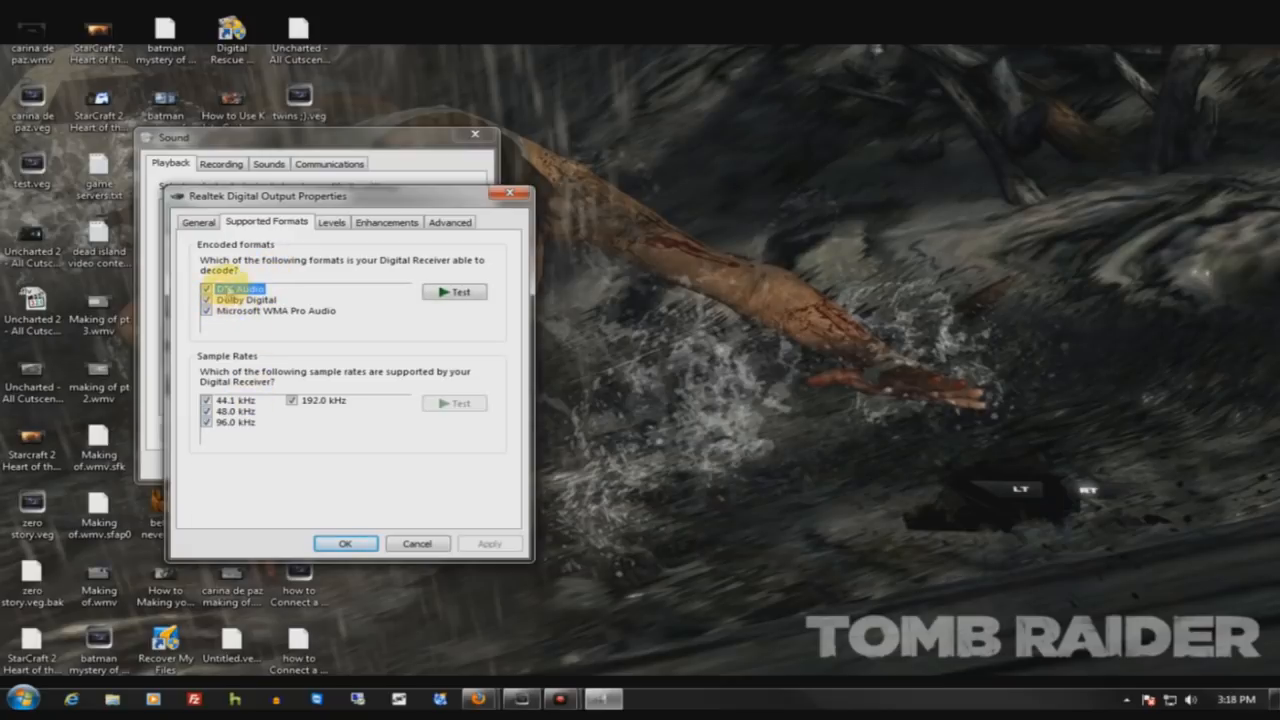
left_click(332, 222)
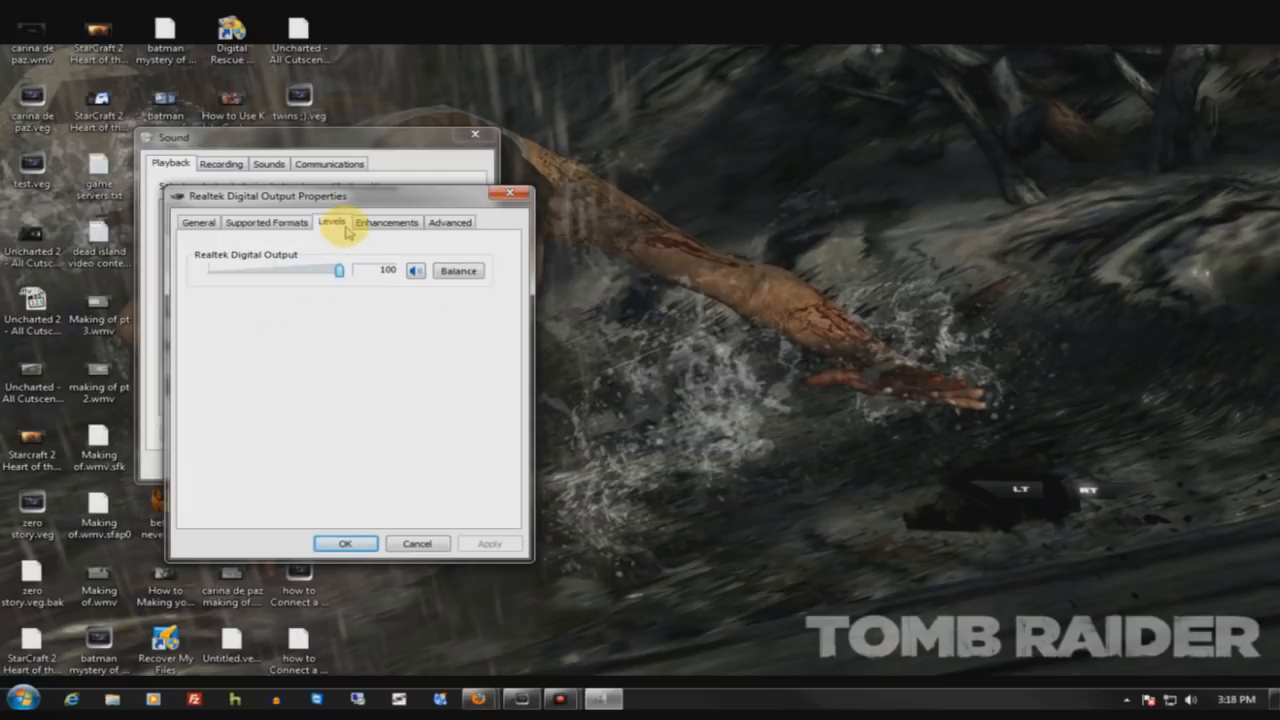
left_click(386, 222)
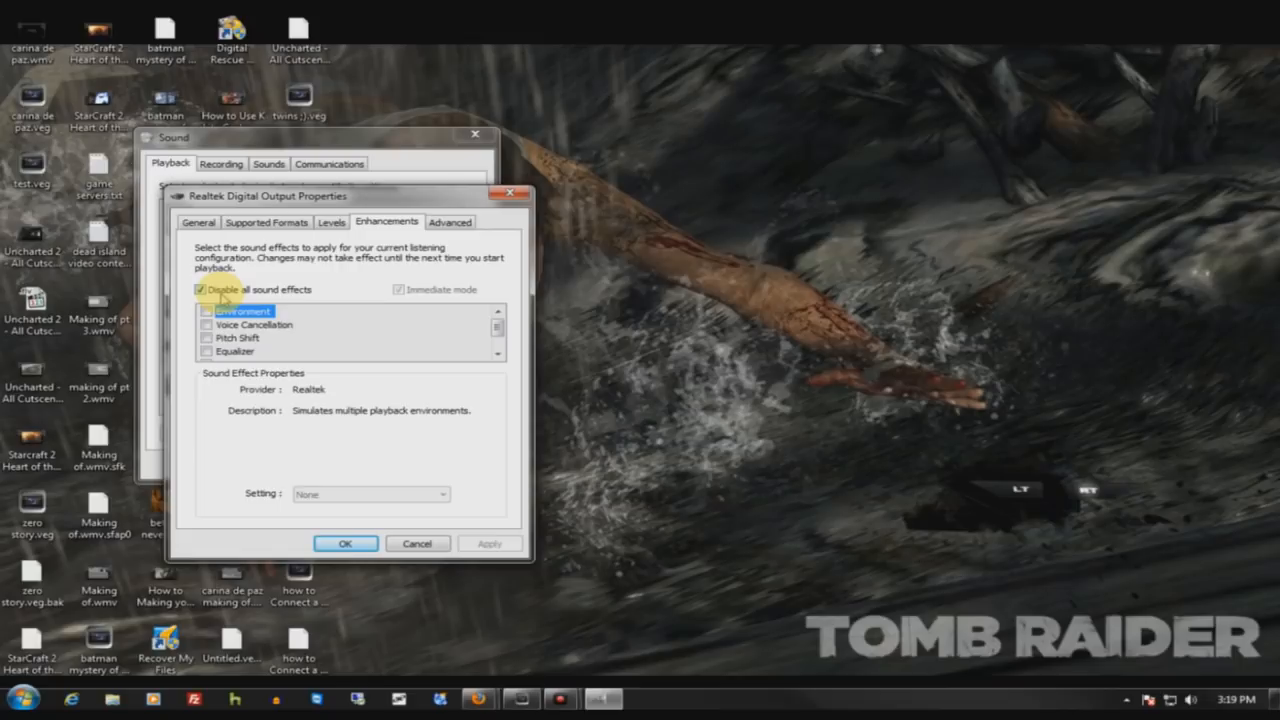
Tick 'Disable all sound effects', review the Advanced default format, and return to Enhancements.
left_click(200, 288)
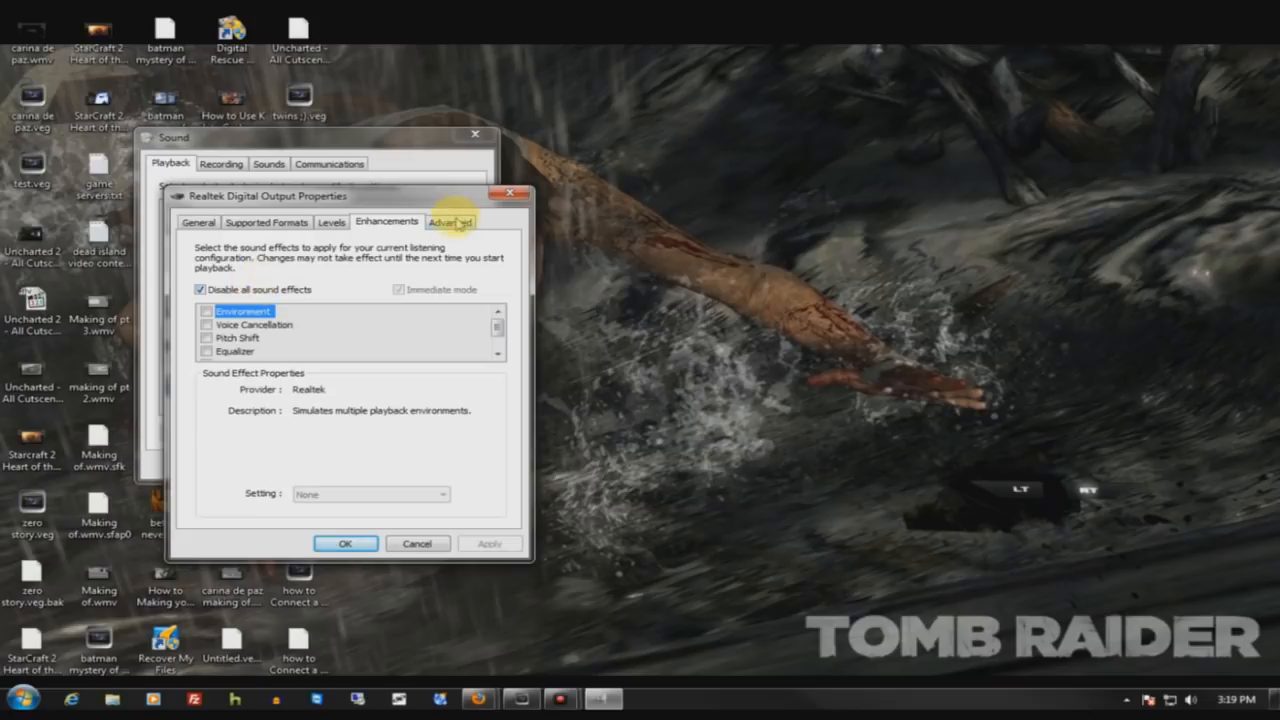
left_click(448, 220)
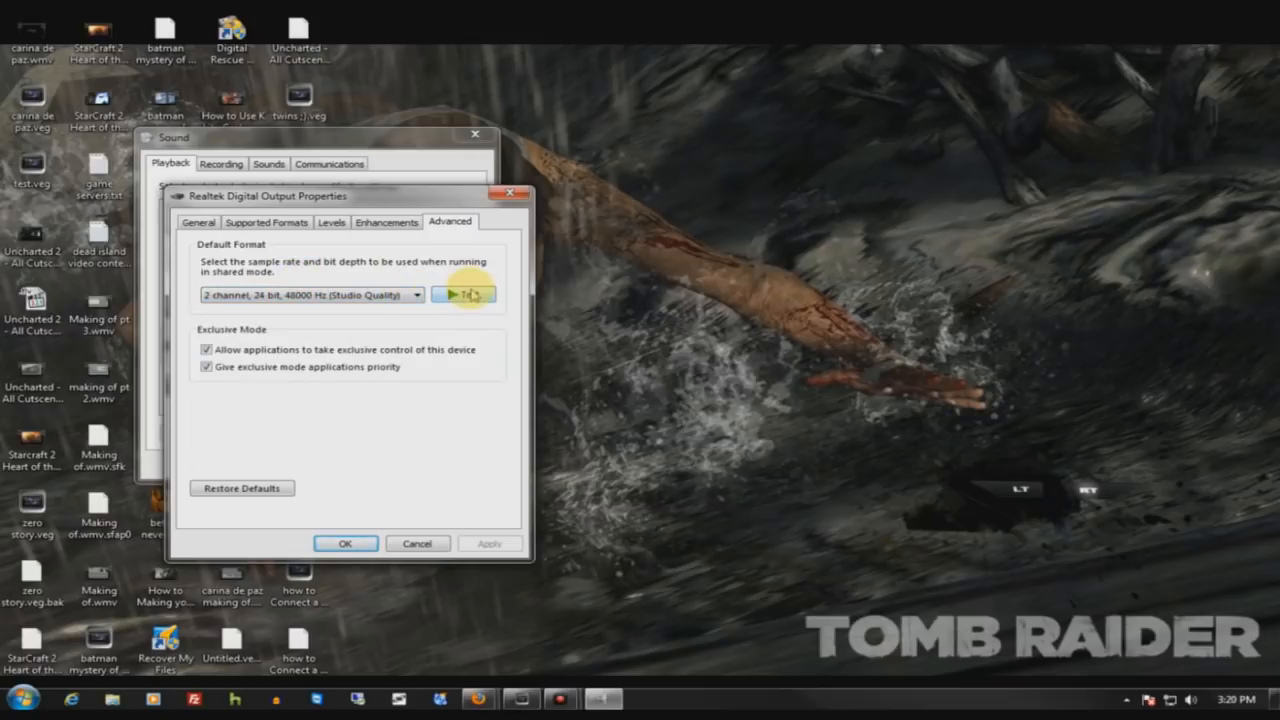
left_click(386, 222)
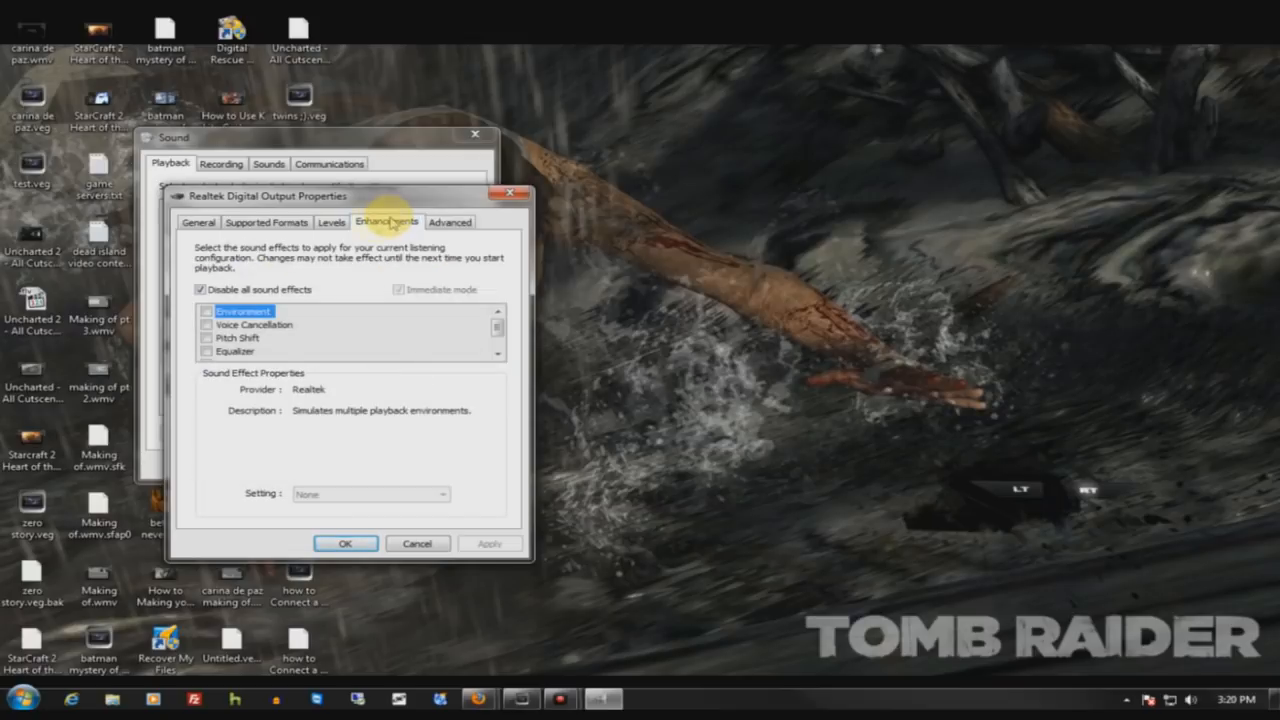
Inspect the VA19L HDTV10T-1 HDMI device properties and its NVIDIA audio controller details.
left_click(198, 222)
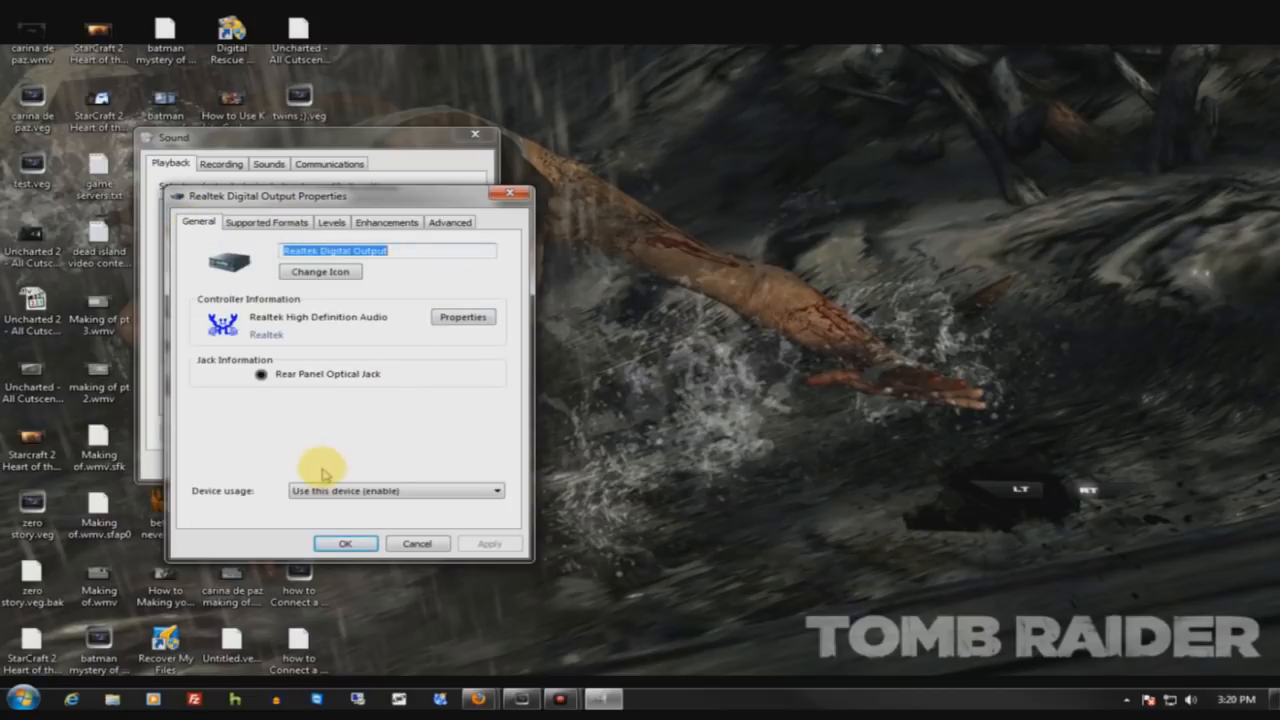
mouse_move(336, 384)
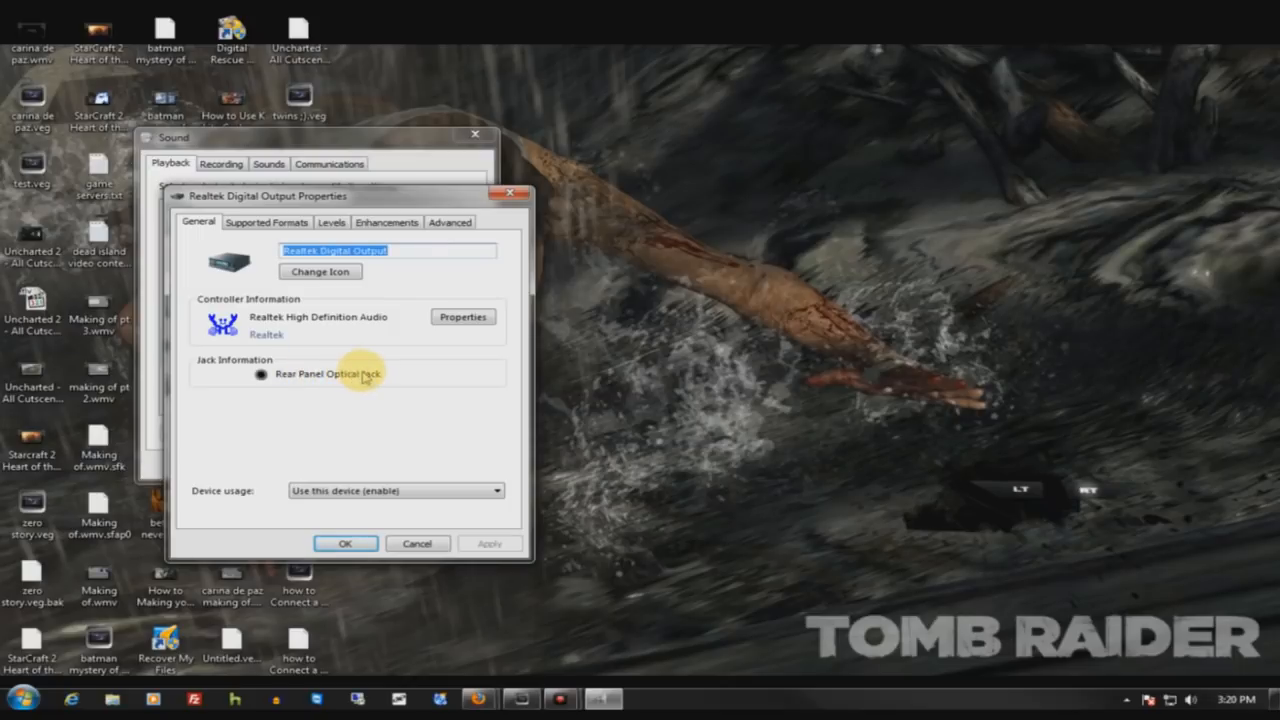
left_click(416, 544)
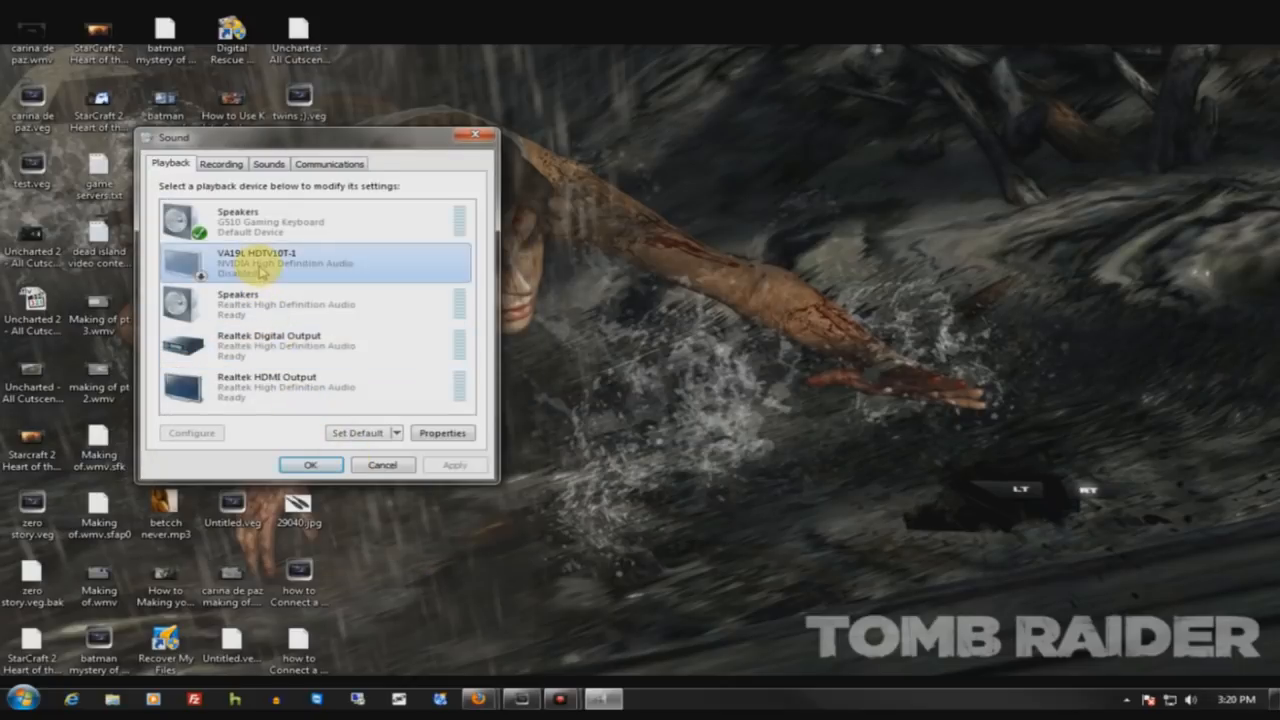
left_click(442, 432)
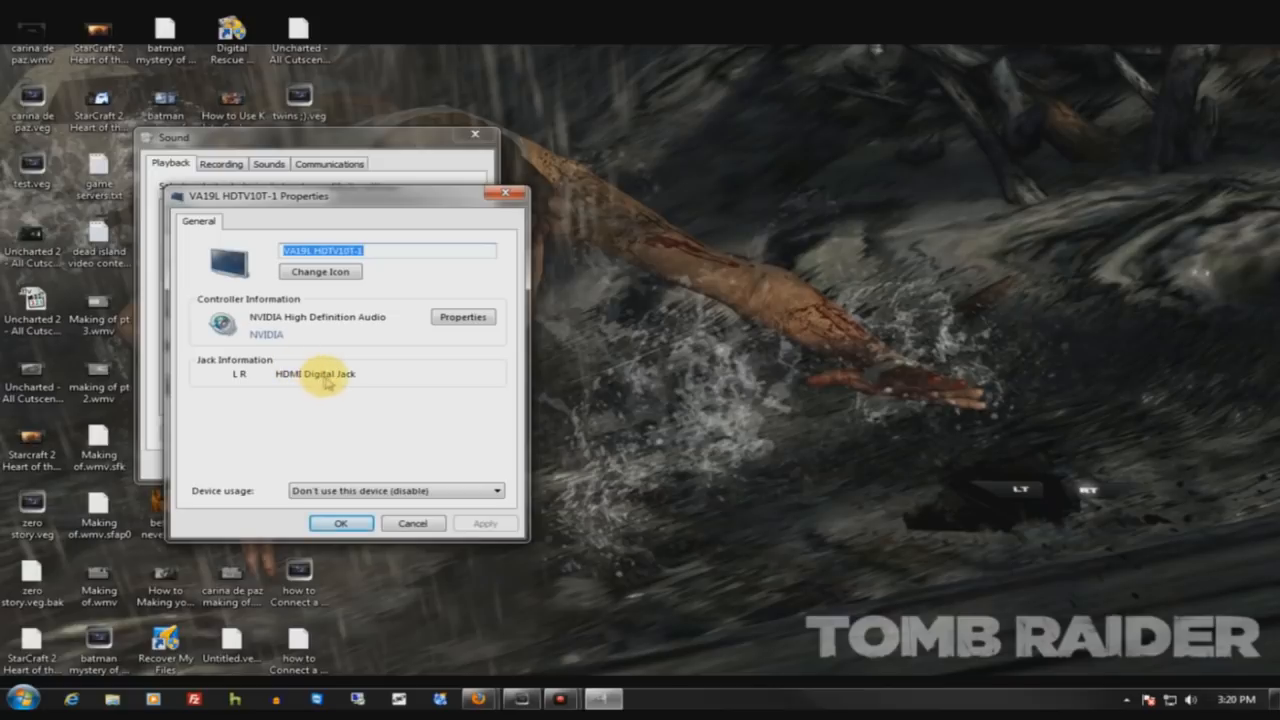
mouse_move(292, 348)
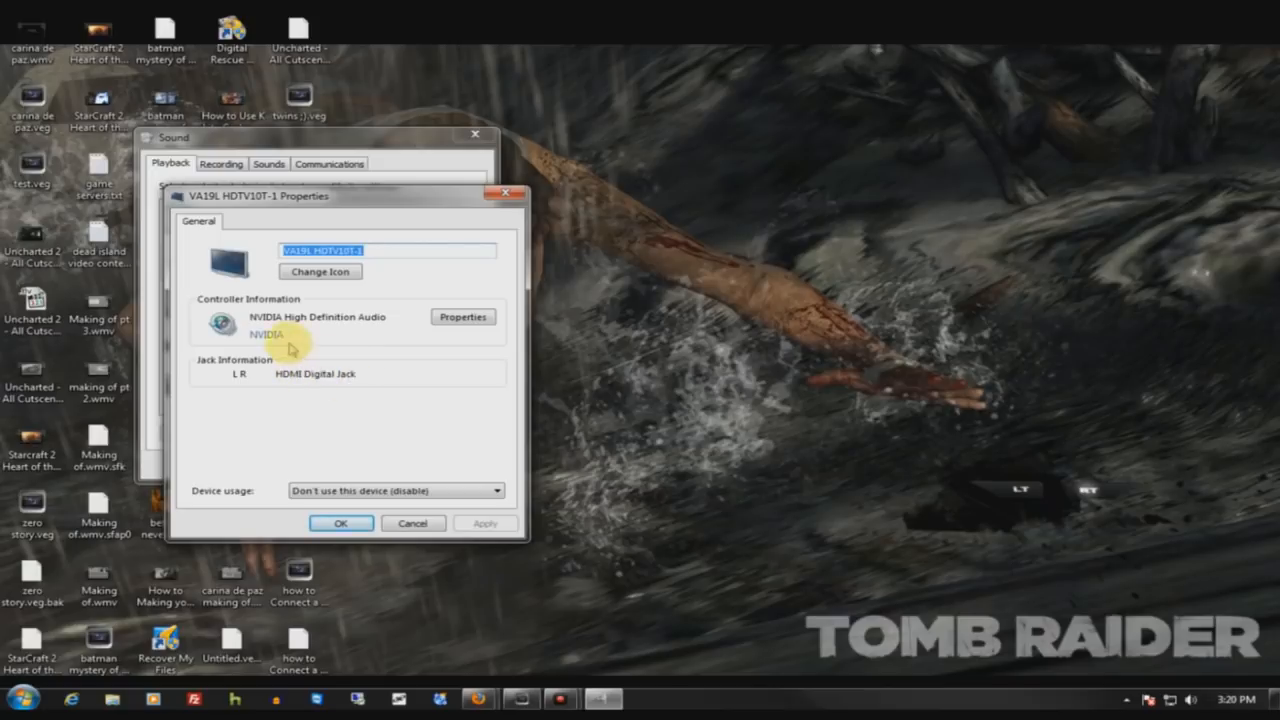
left_click(462, 316)
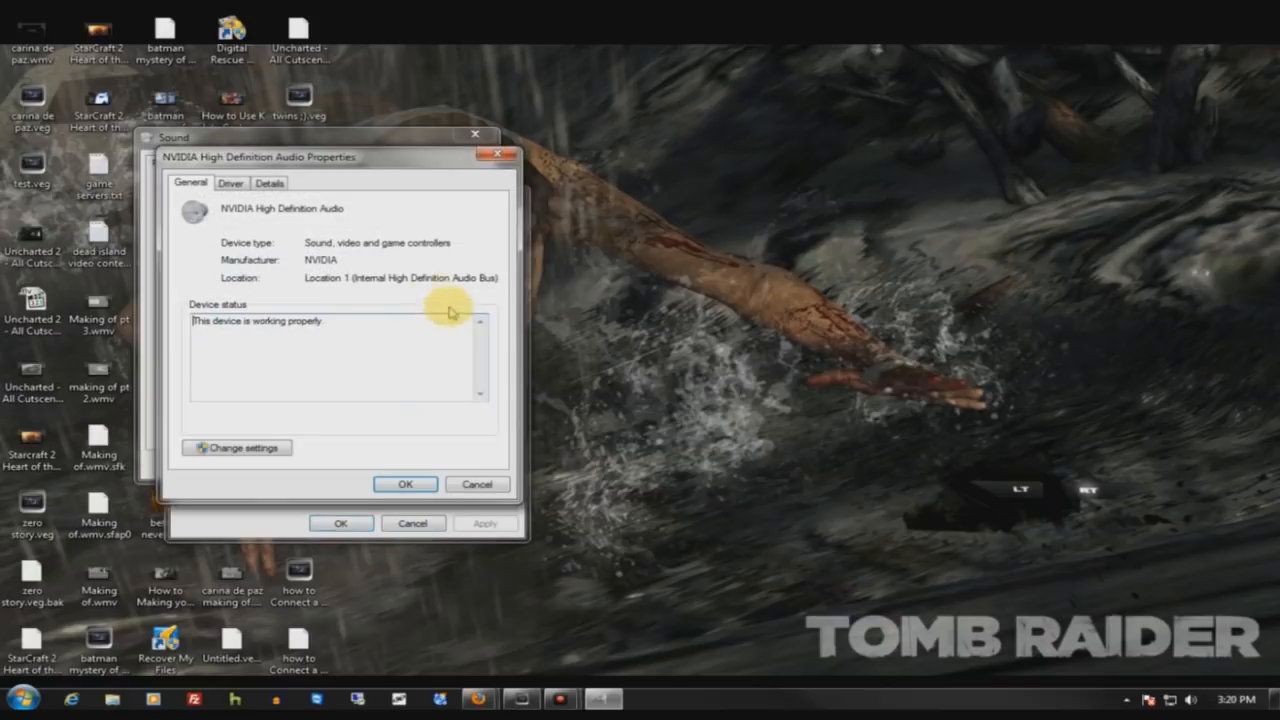
left_click(268, 184)
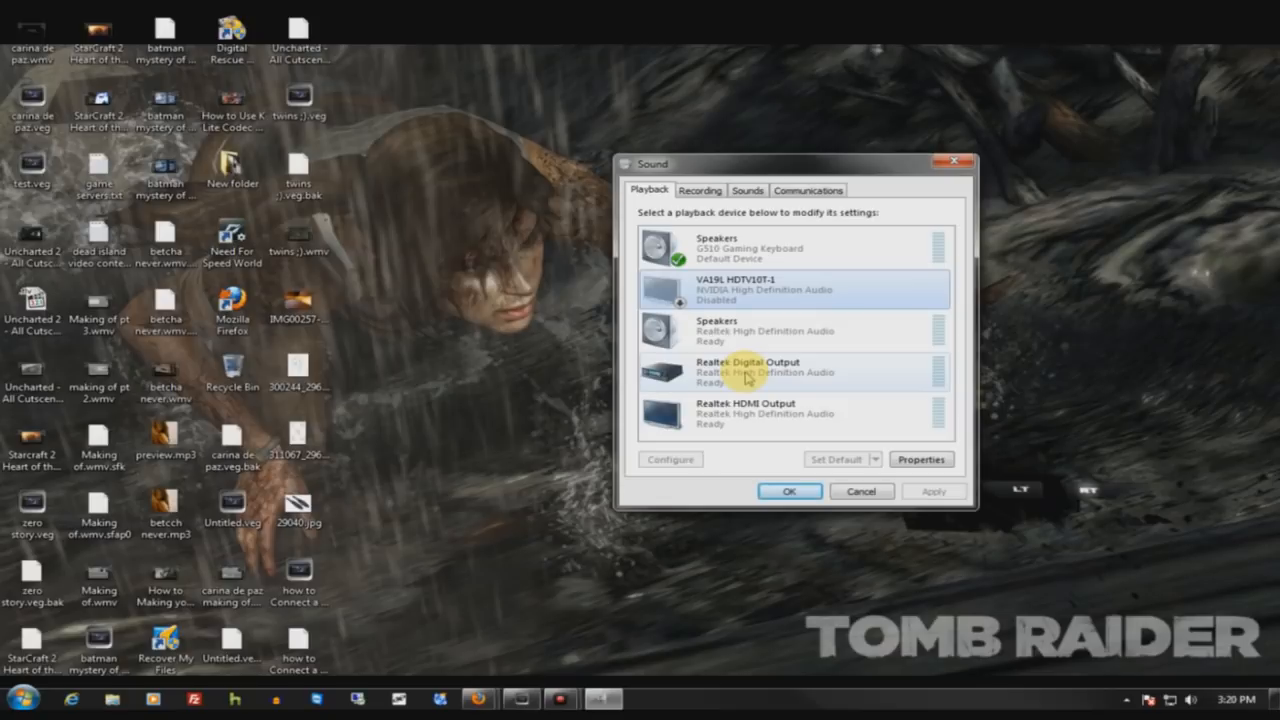
Launch the Realtek HD Audio Manager from the tray's Realtek speaker icon menu.
left_click(790, 330)
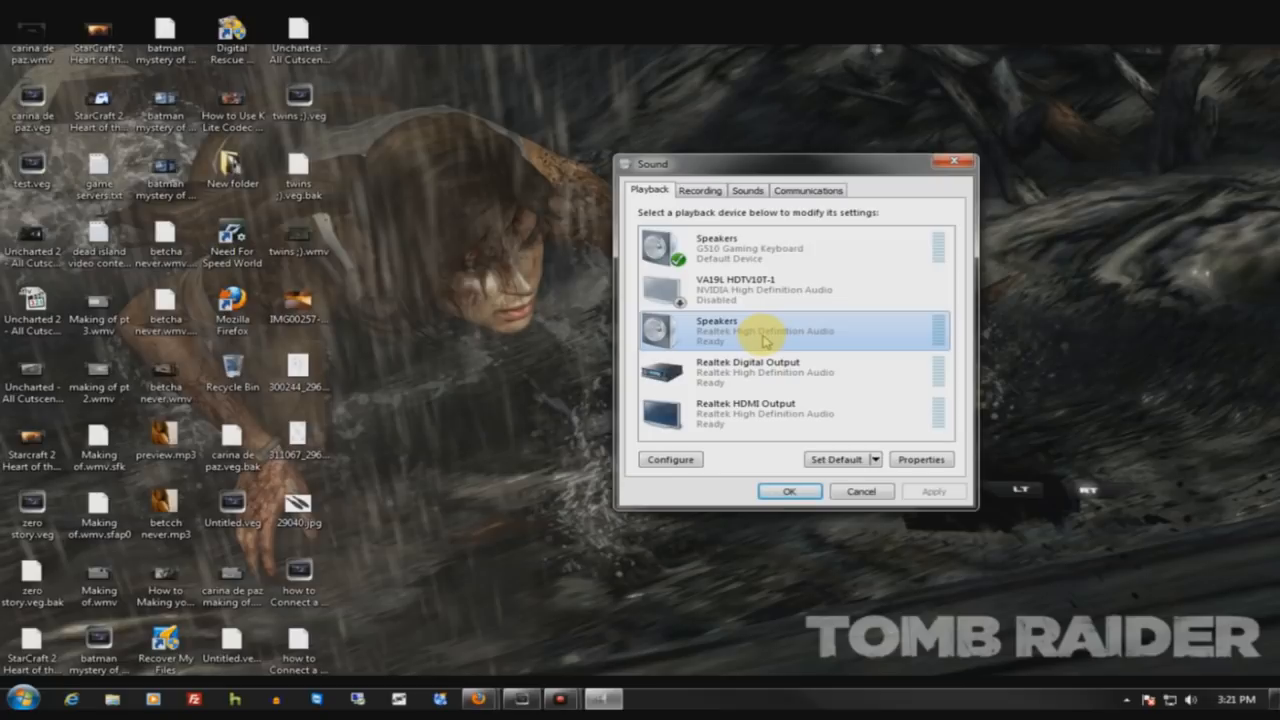
left_click(1128, 700)
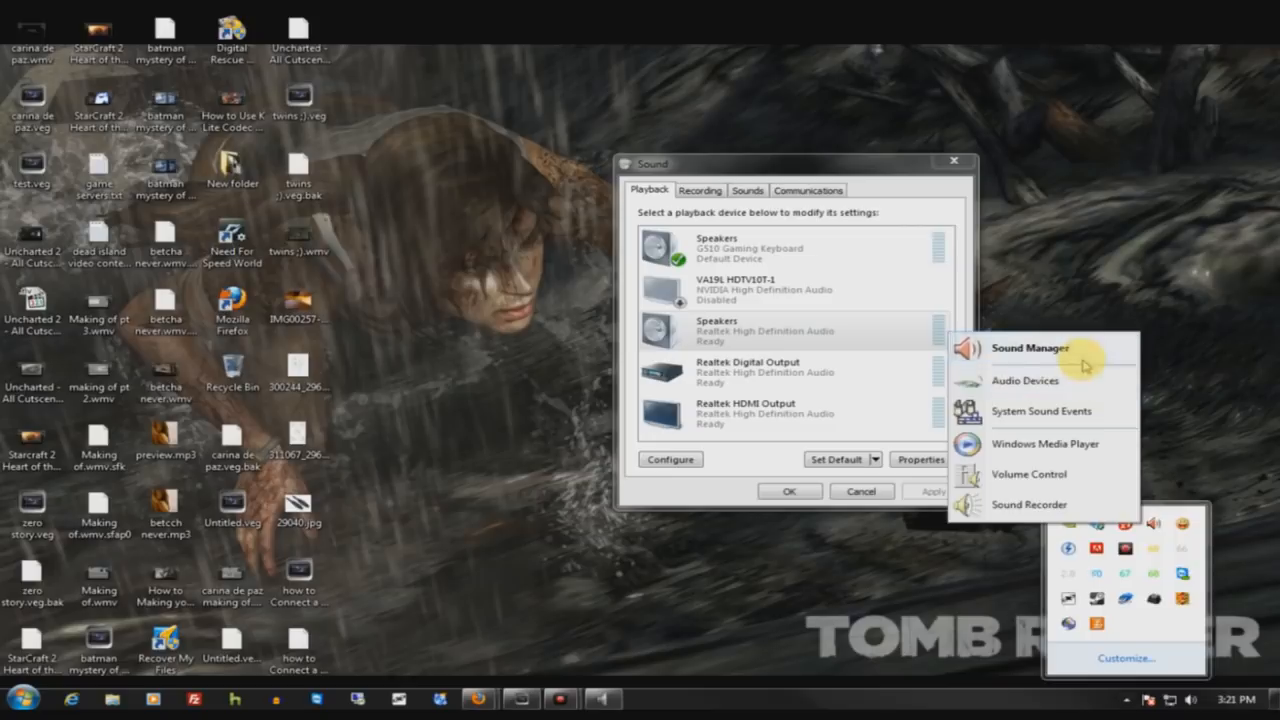
left_click(1030, 348)
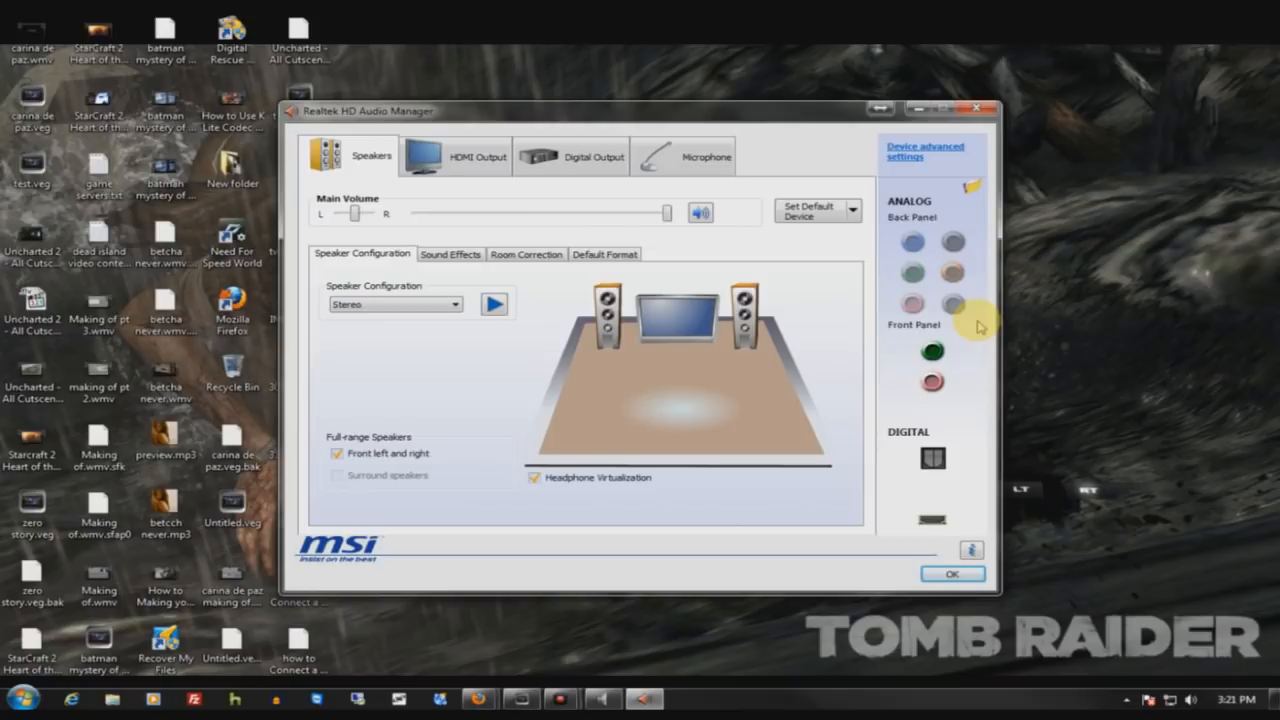
Review the Digital Output's Default Format and Sound Effects, glancing at the Speakers tab.
left_click(572, 156)
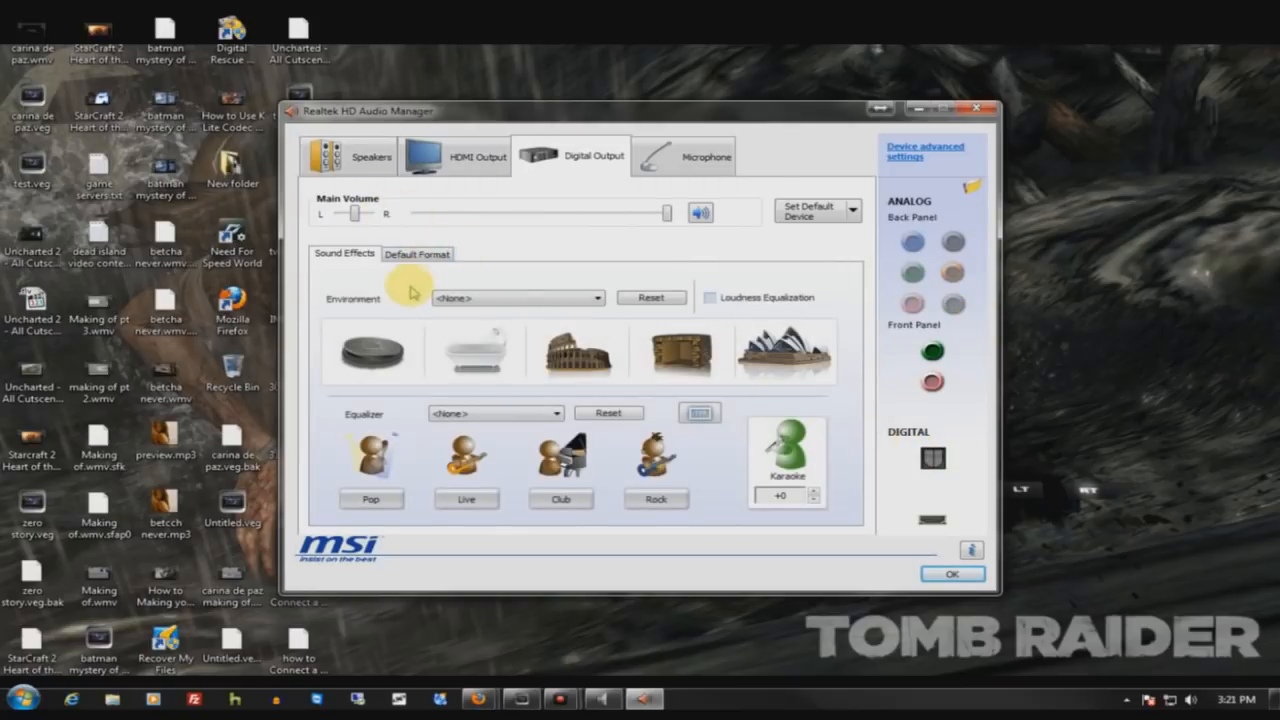
left_click(416, 252)
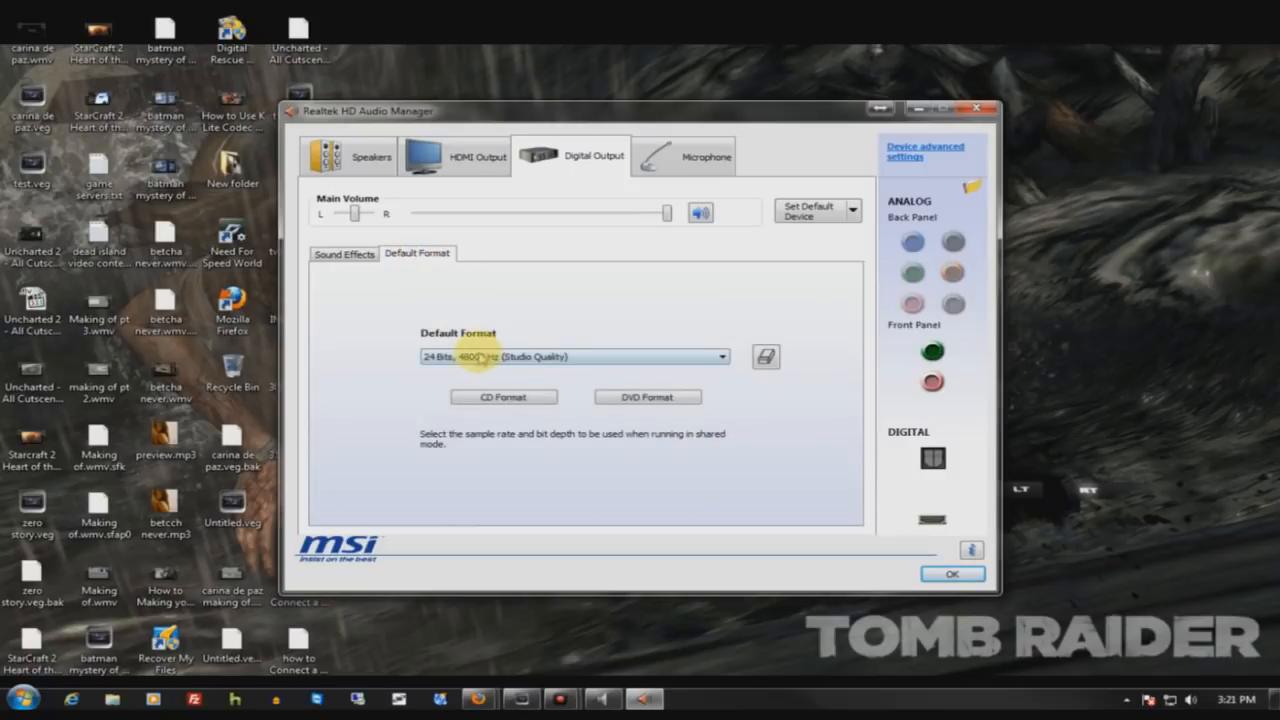
left_click(344, 252)
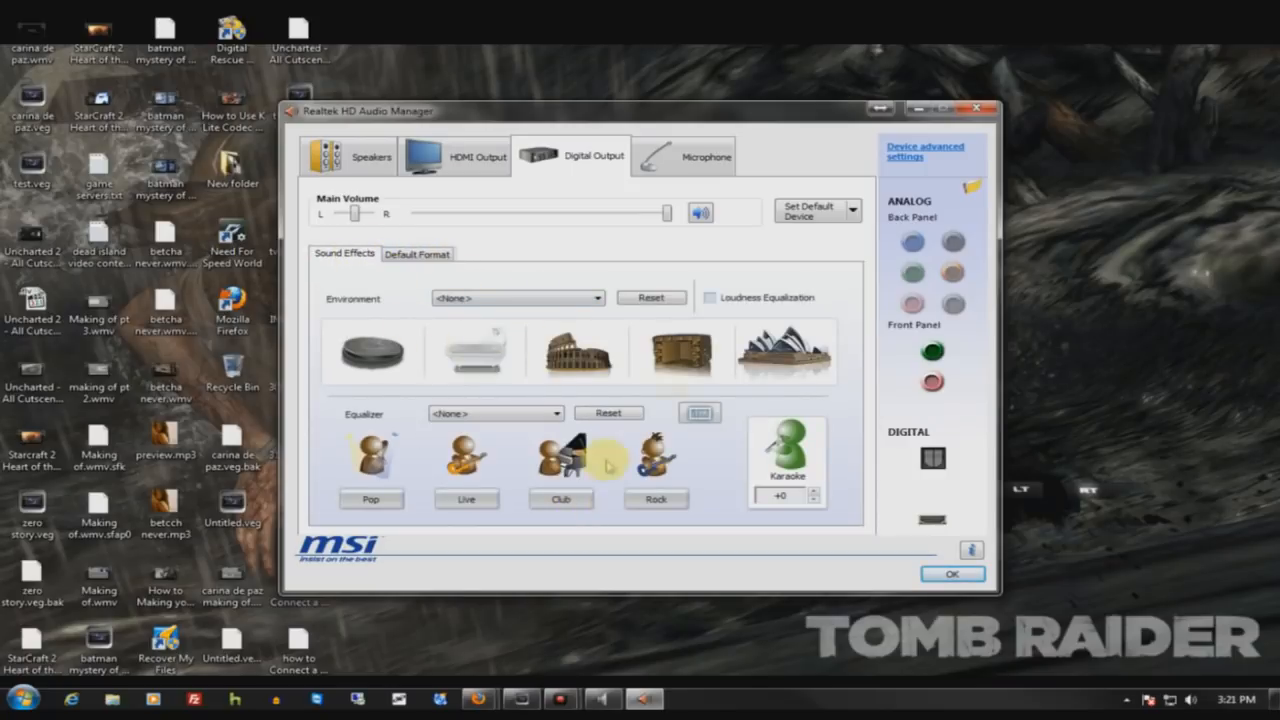
mouse_move(658, 408)
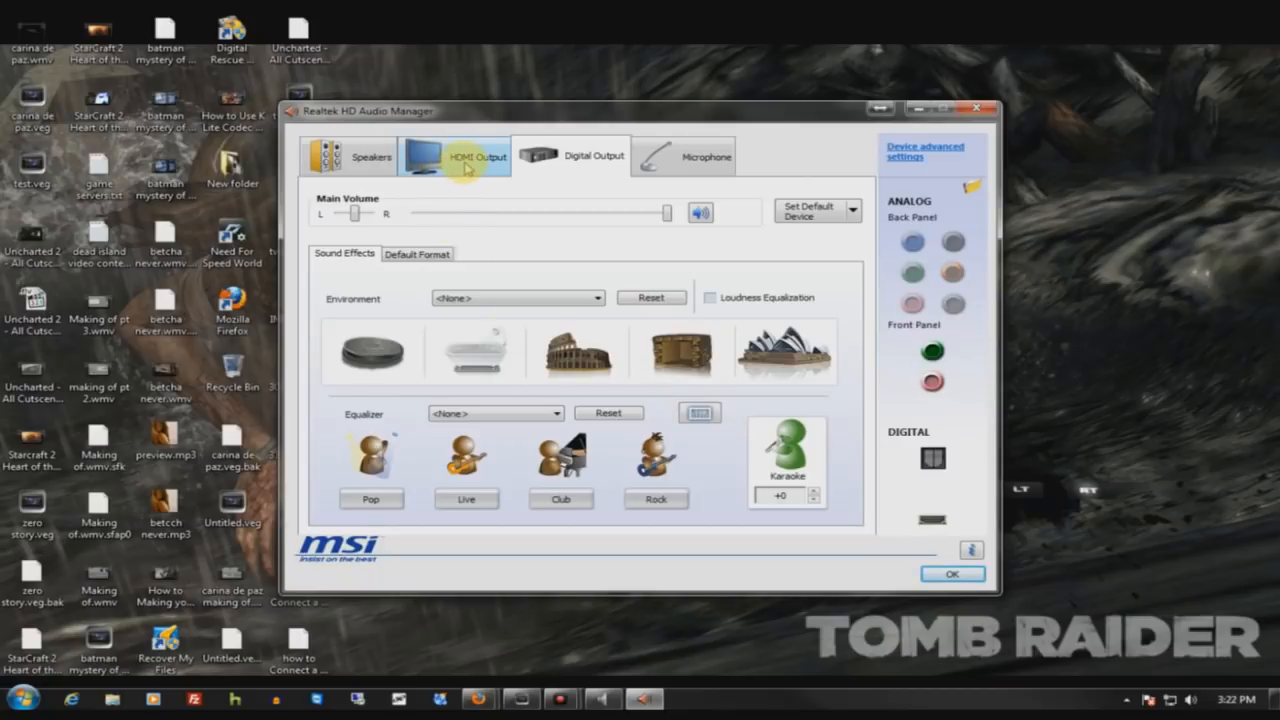
left_click(370, 156)
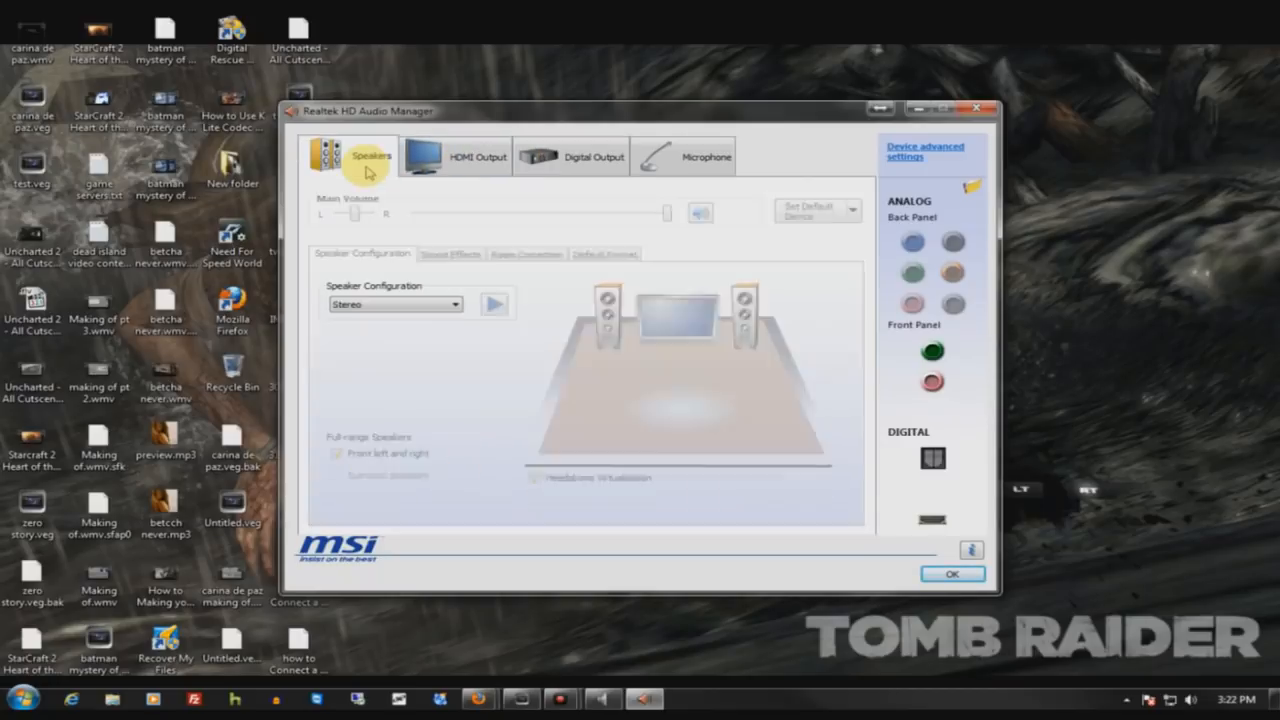
left_click(594, 156)
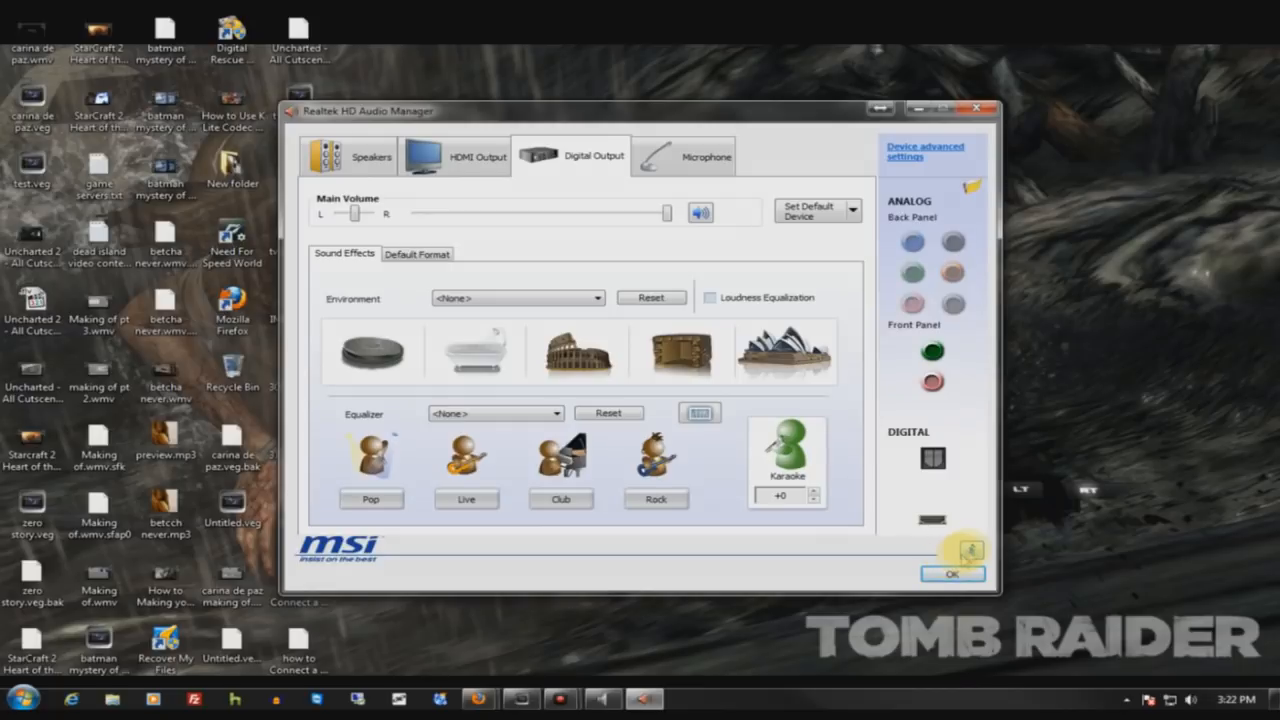
mouse_move(970, 552)
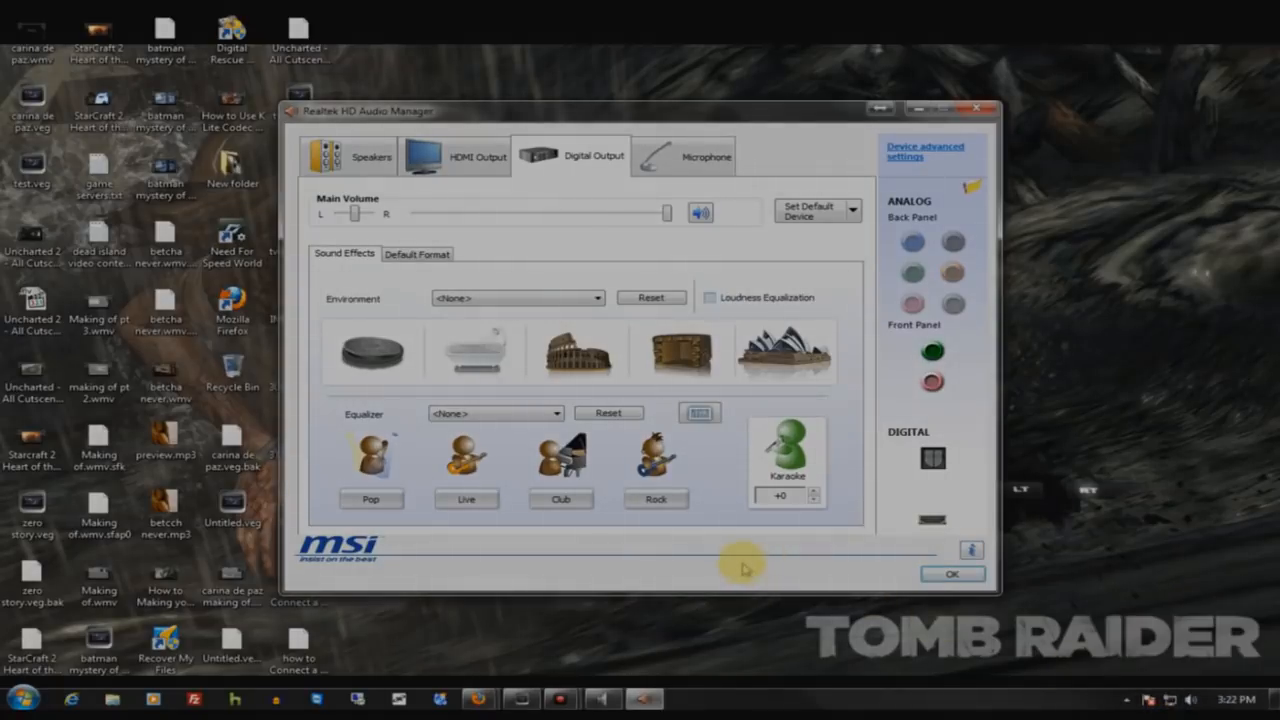
Show and hide the individual equalizer bands, leaving Environment and Equalizer at <None>.
left_click(700, 412)
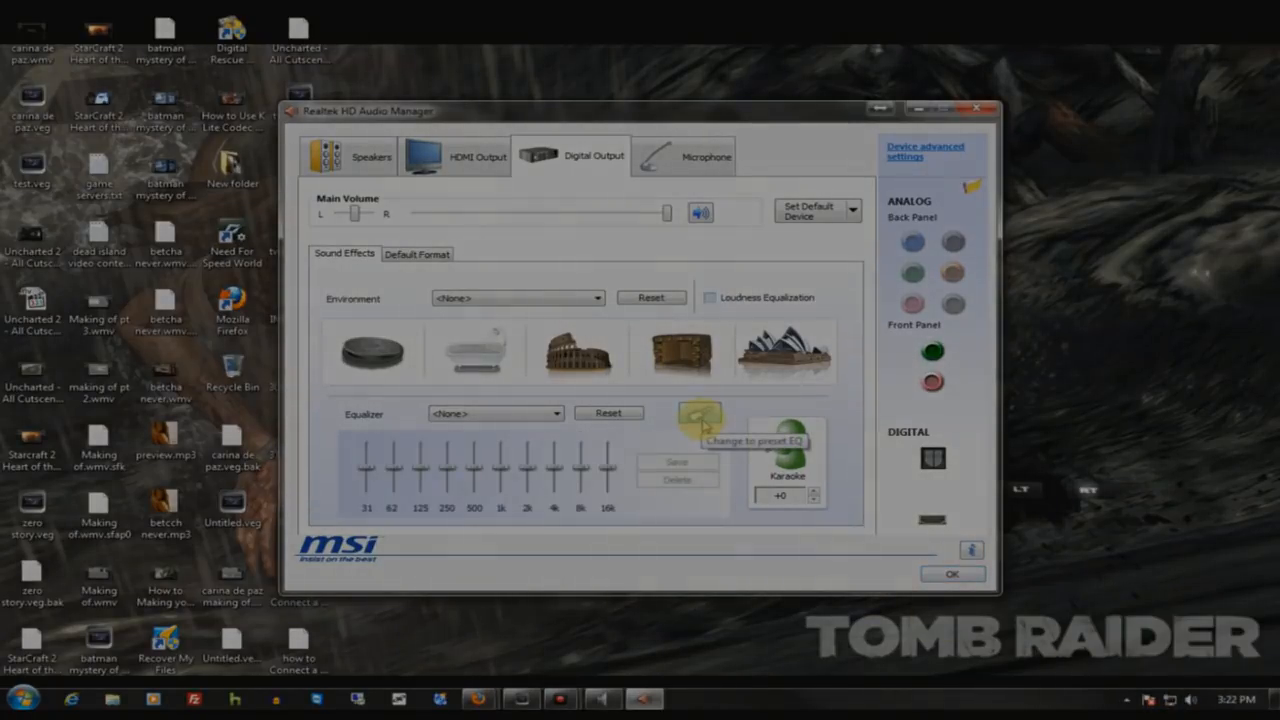
left_click(700, 414)
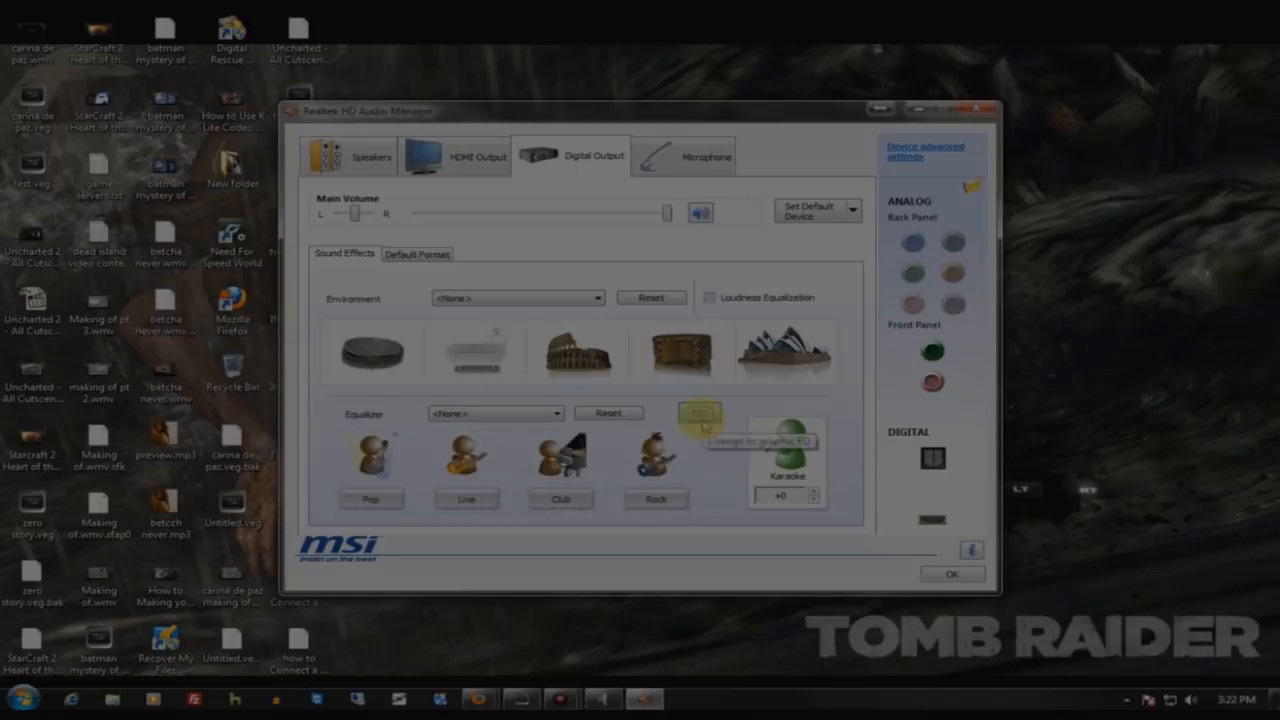